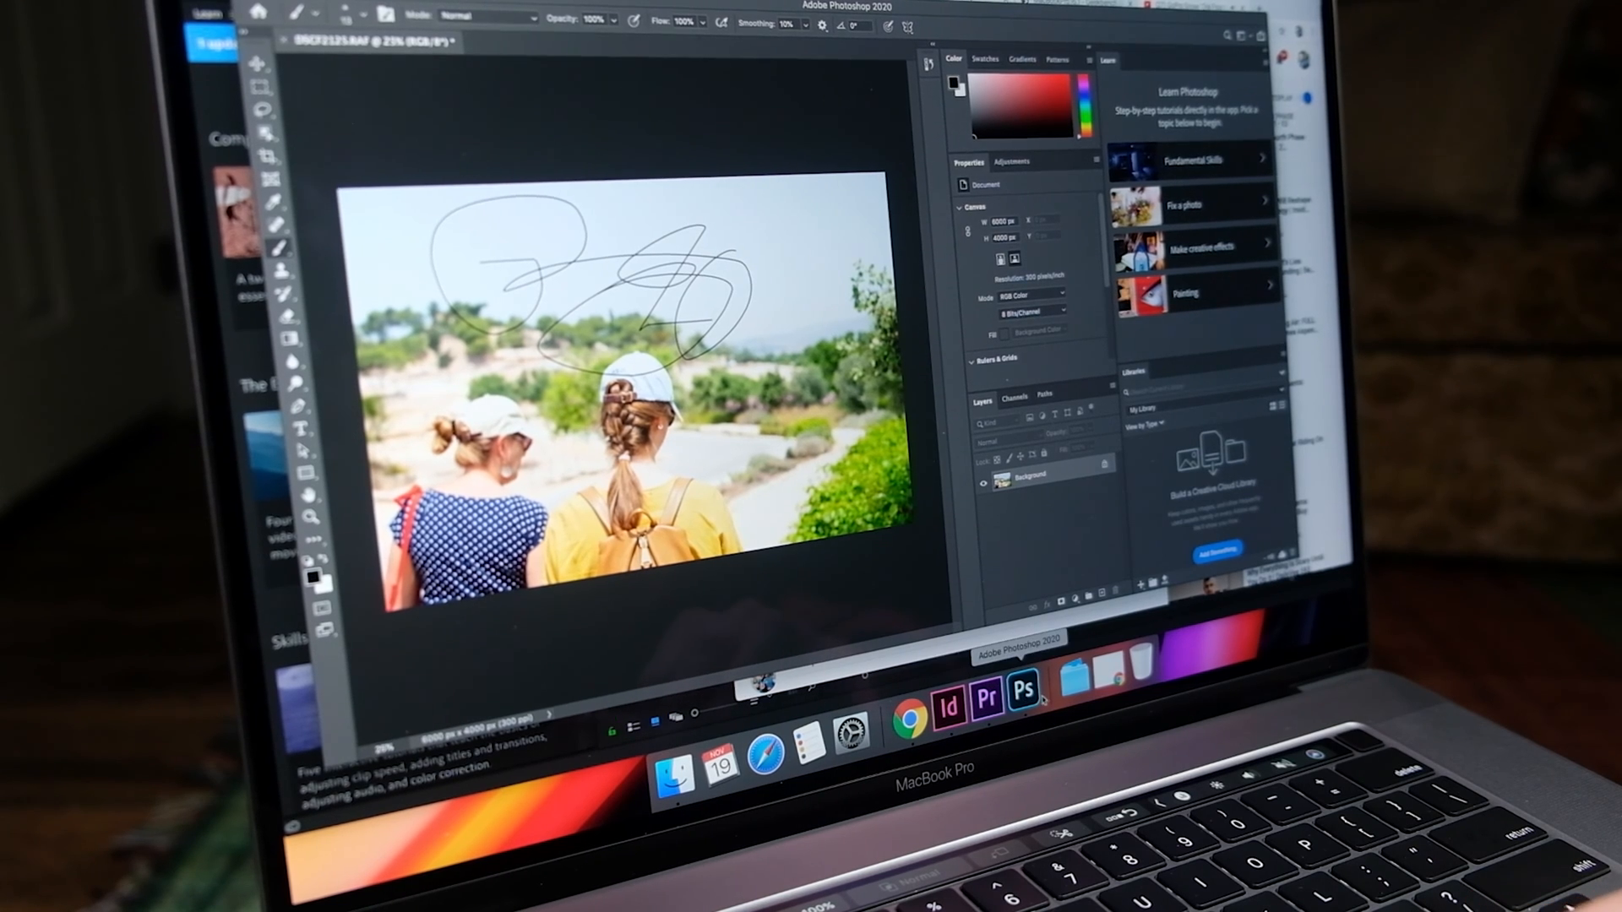
# Bring the playing 4K YouTube snowboarding video in front of Photoshop.
pyautogui.click(984, 696)
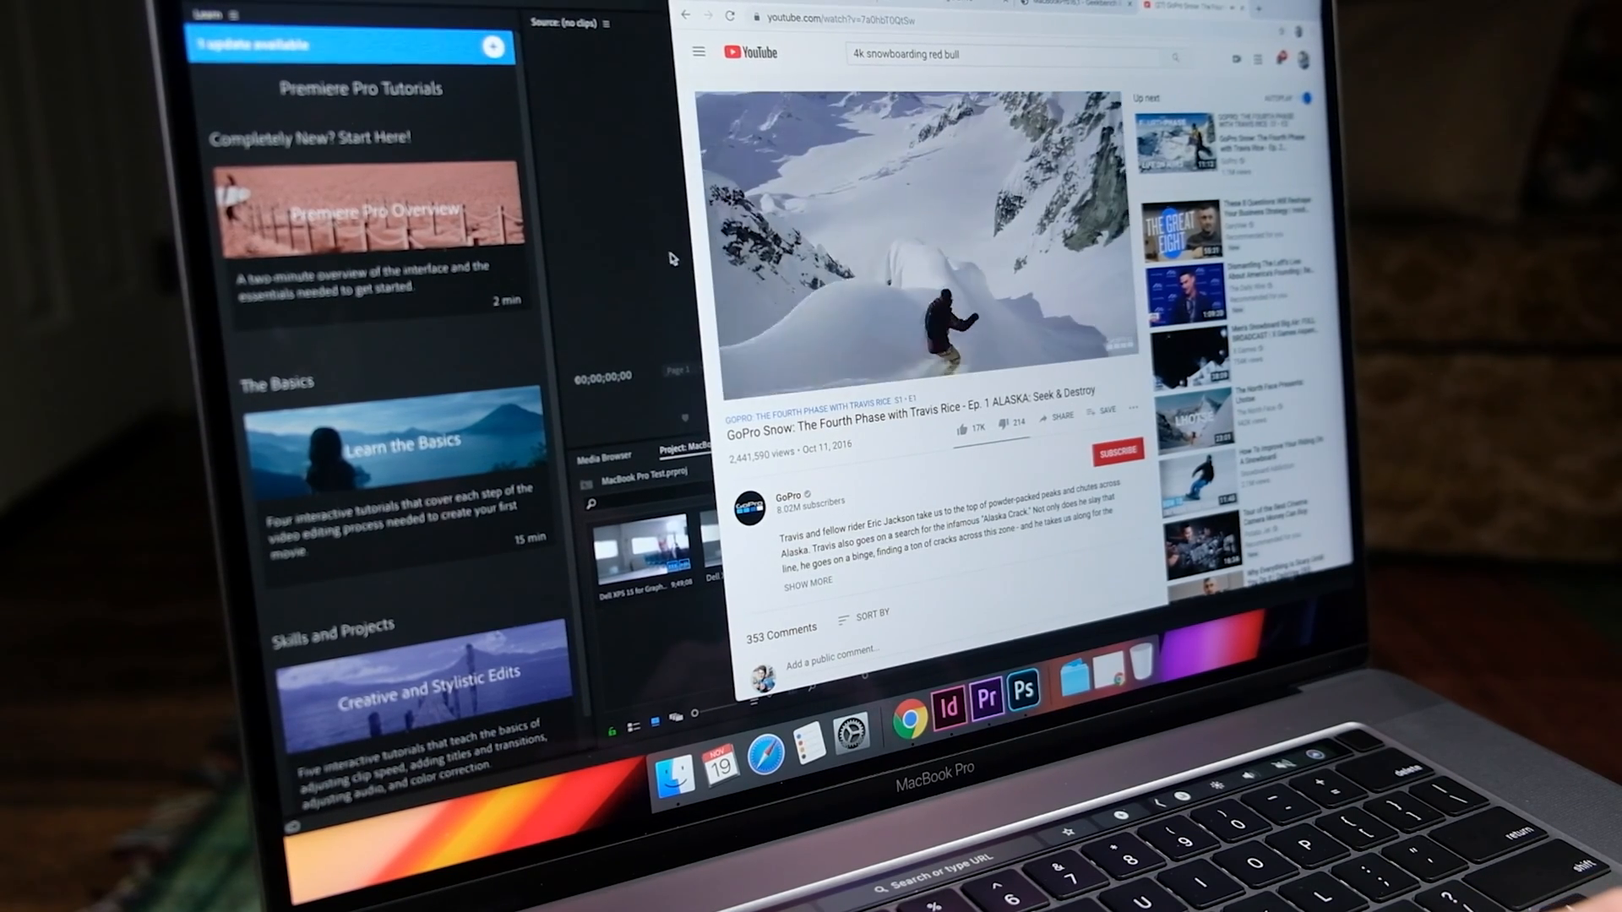
pyautogui.moveTo(1024, 689)
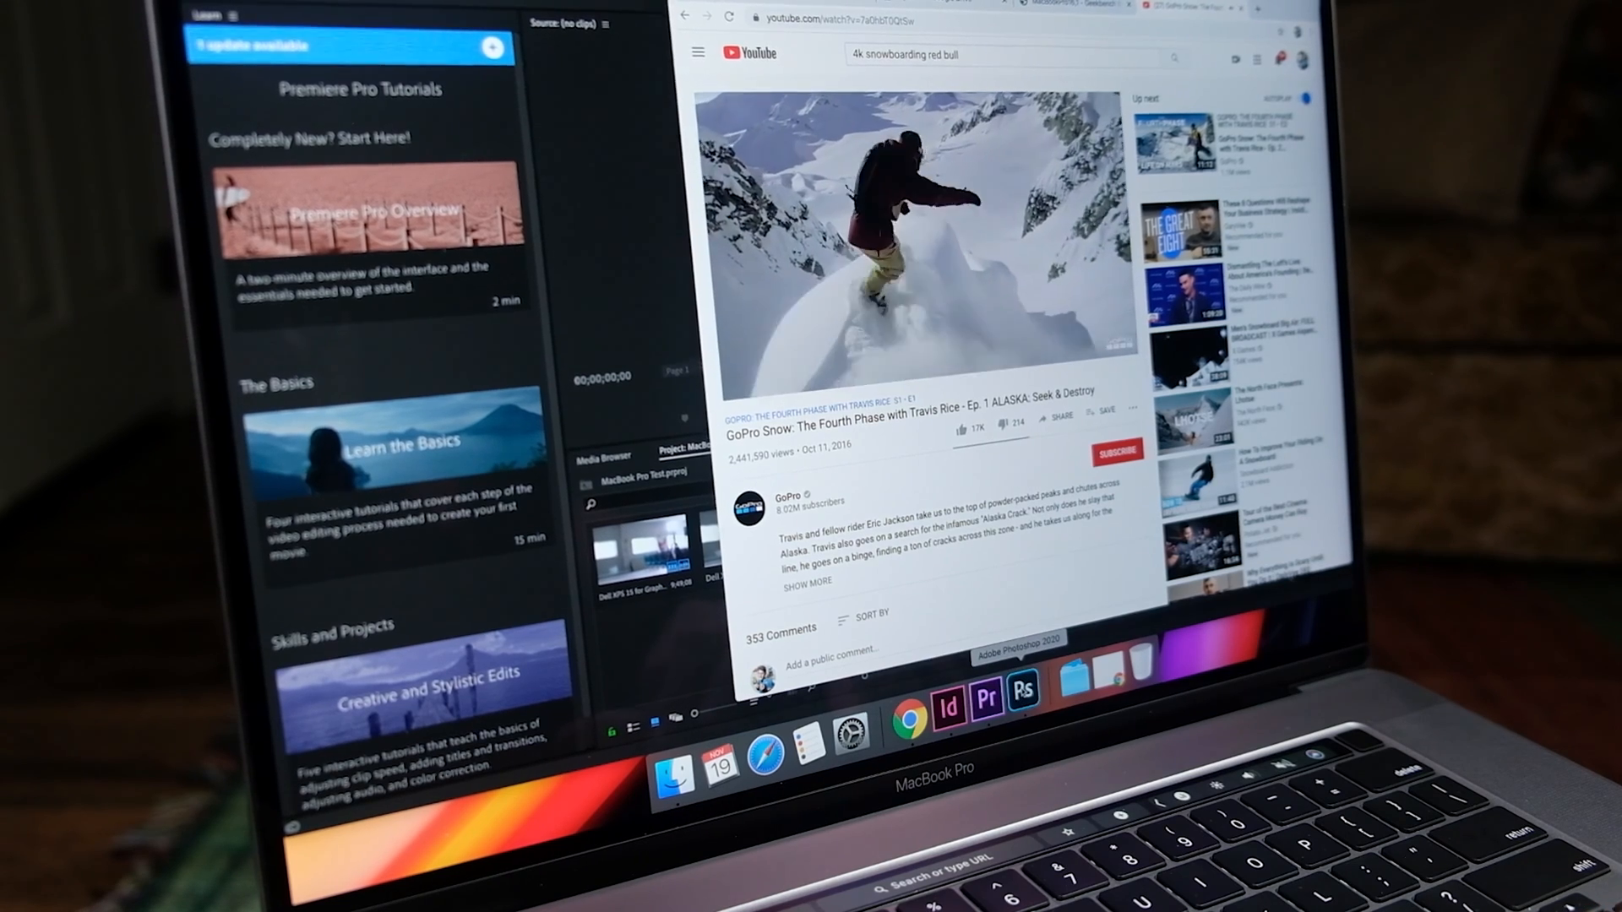
# Show the Photoshop photo briefly, then switch to the Premiere Pro project with its timeline.
pyautogui.click(1024, 694)
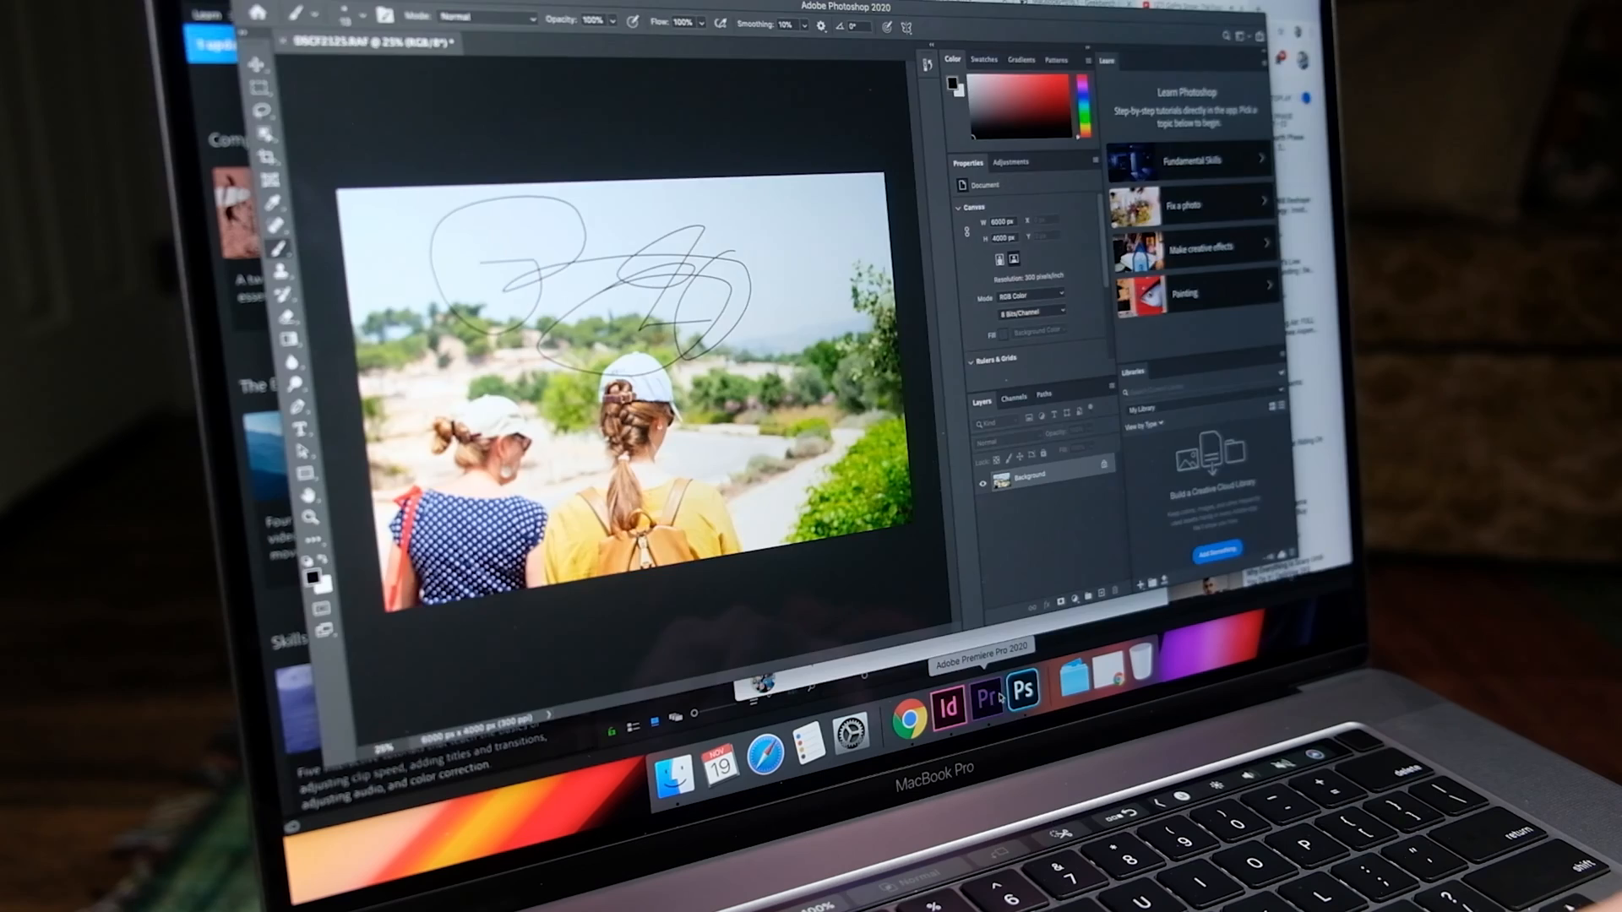
pyautogui.click(985, 695)
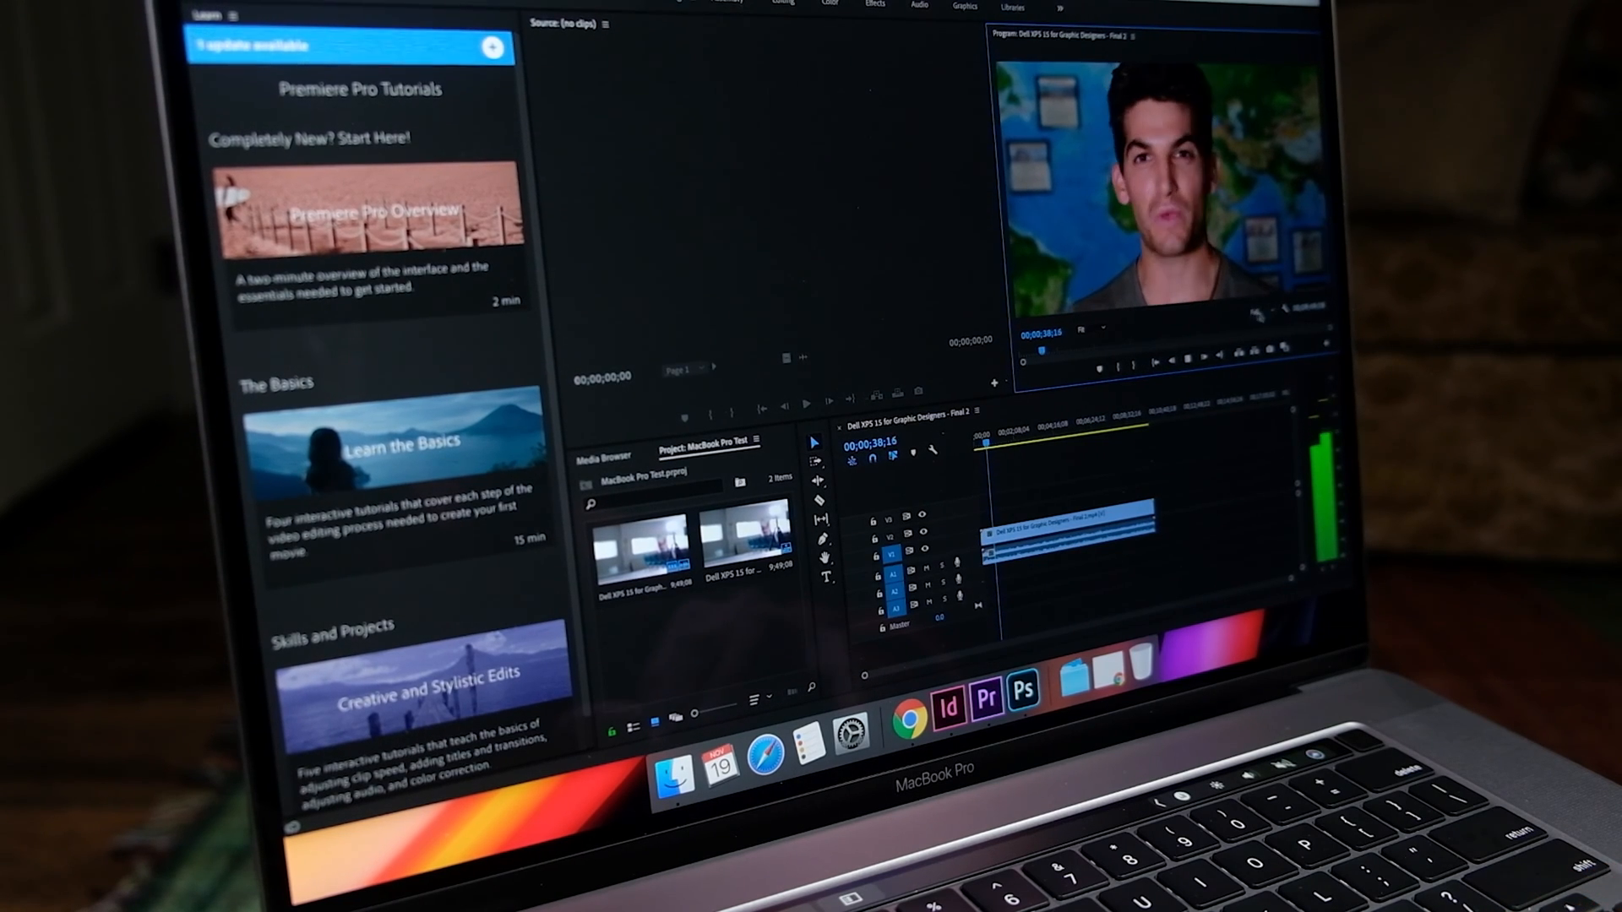